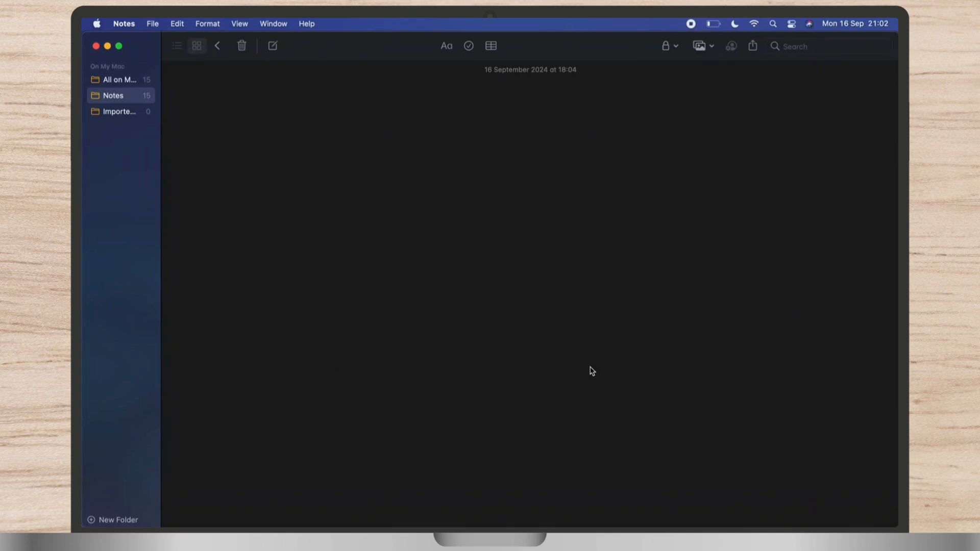
- Type 'Shift+ =' into the note's first line, using Shift with = for the plus sign
text(Shi)
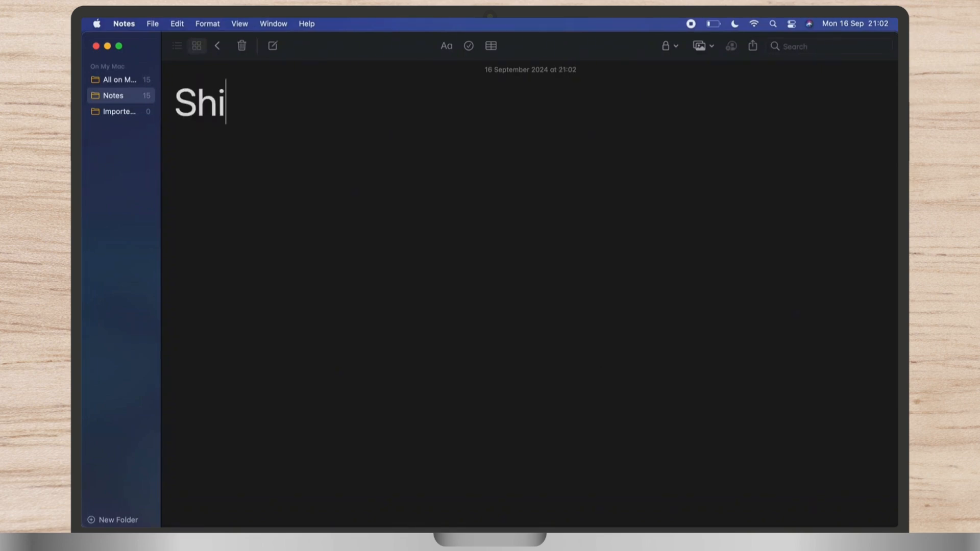
text(ft)
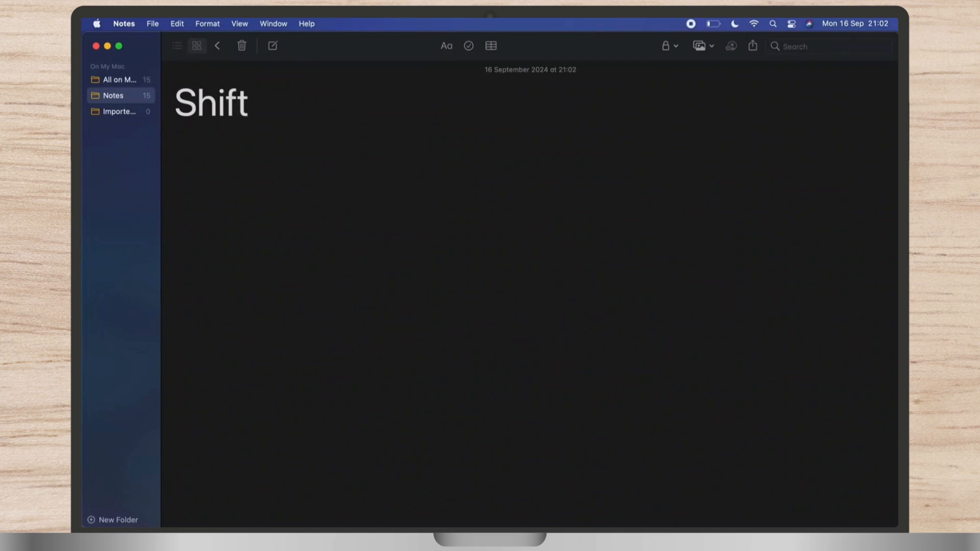
text(+ =)
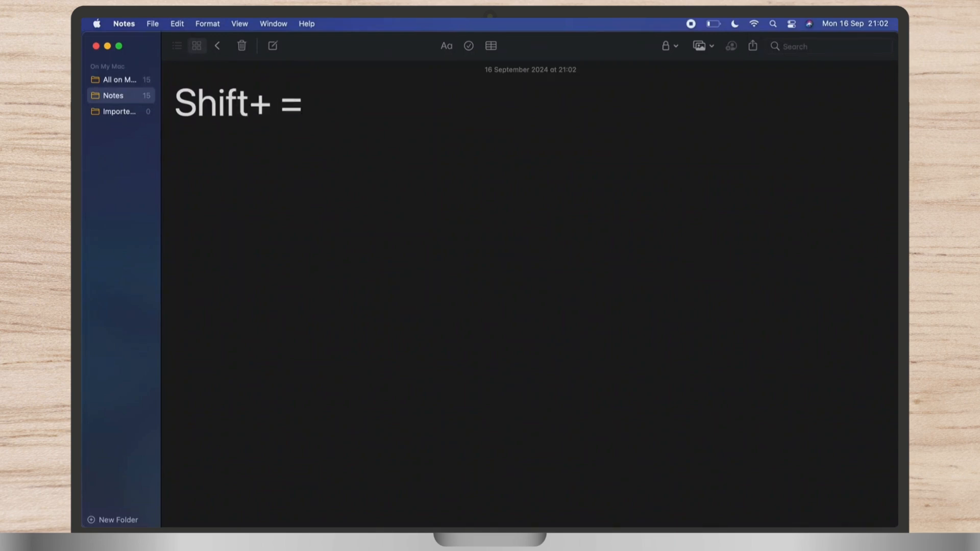
text(.)
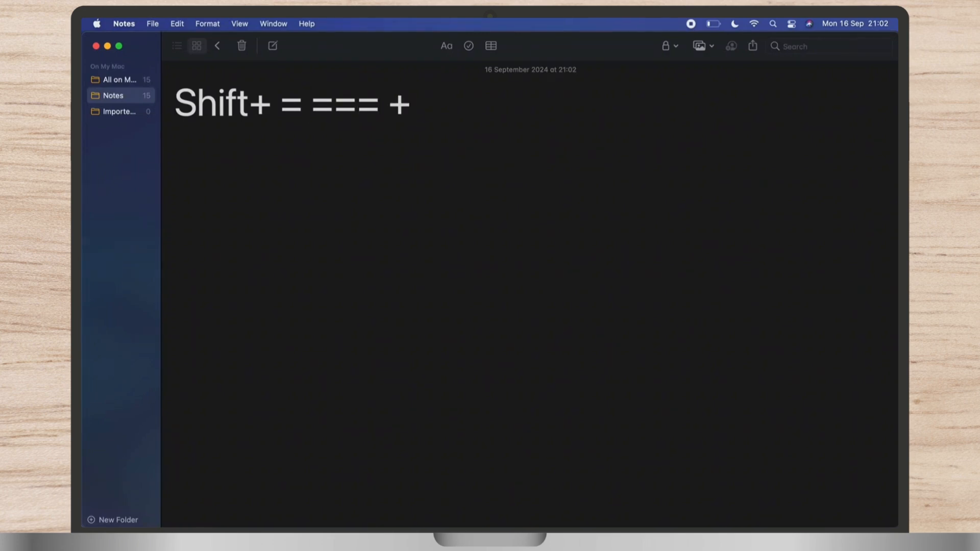
click(413, 104)
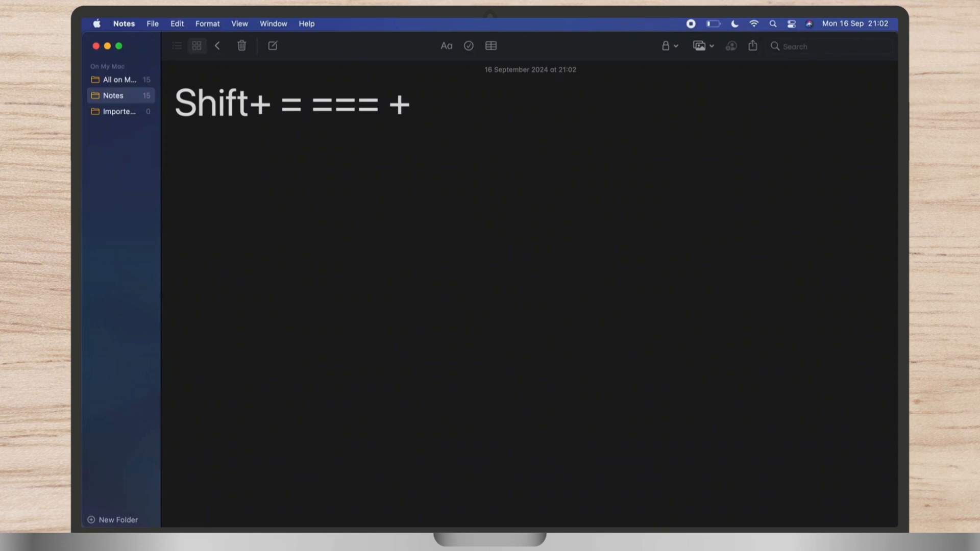
mouse_move(576, 366)
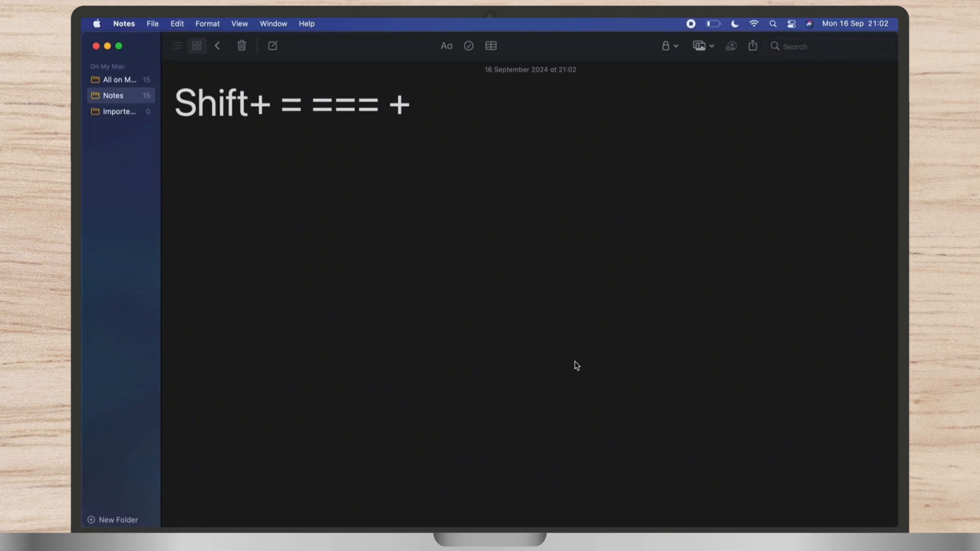
click(412, 103)
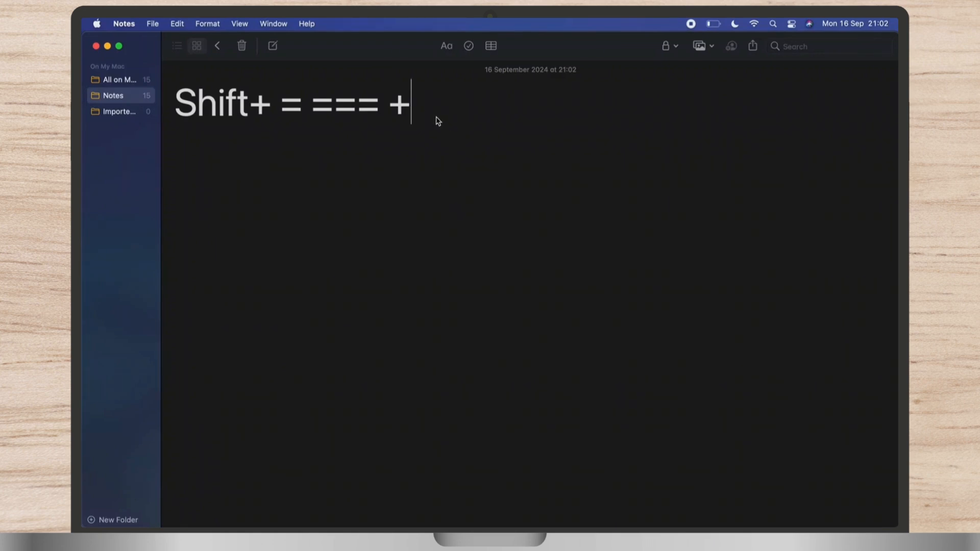